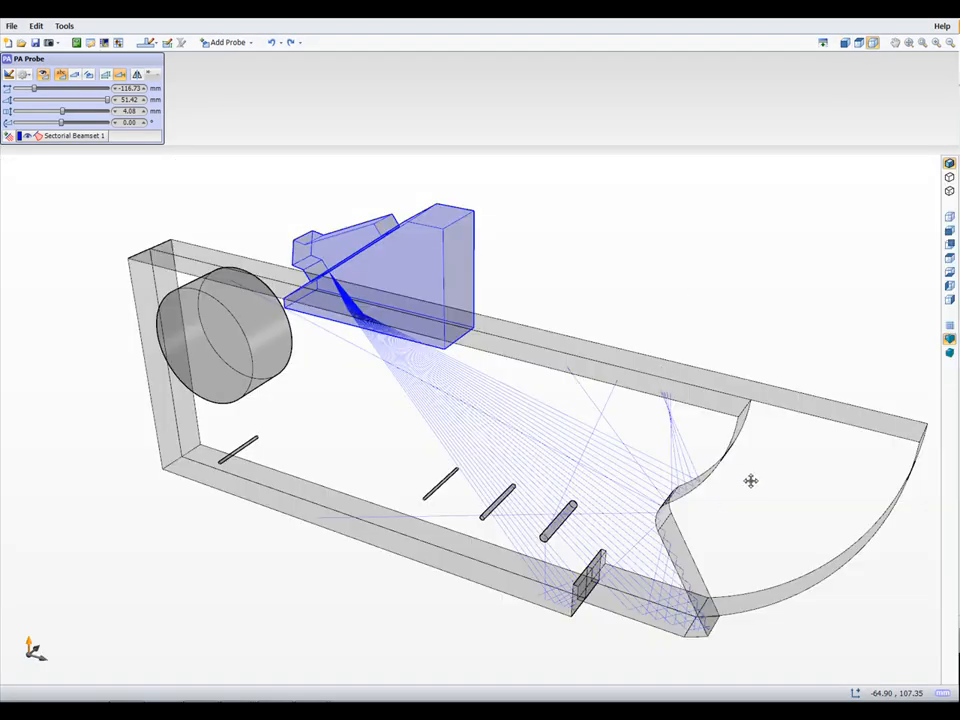
# Orbit the 3D model to view it from another side and back.
pyautogui.moveTo(752, 480); pyautogui.dragTo(656, 486)
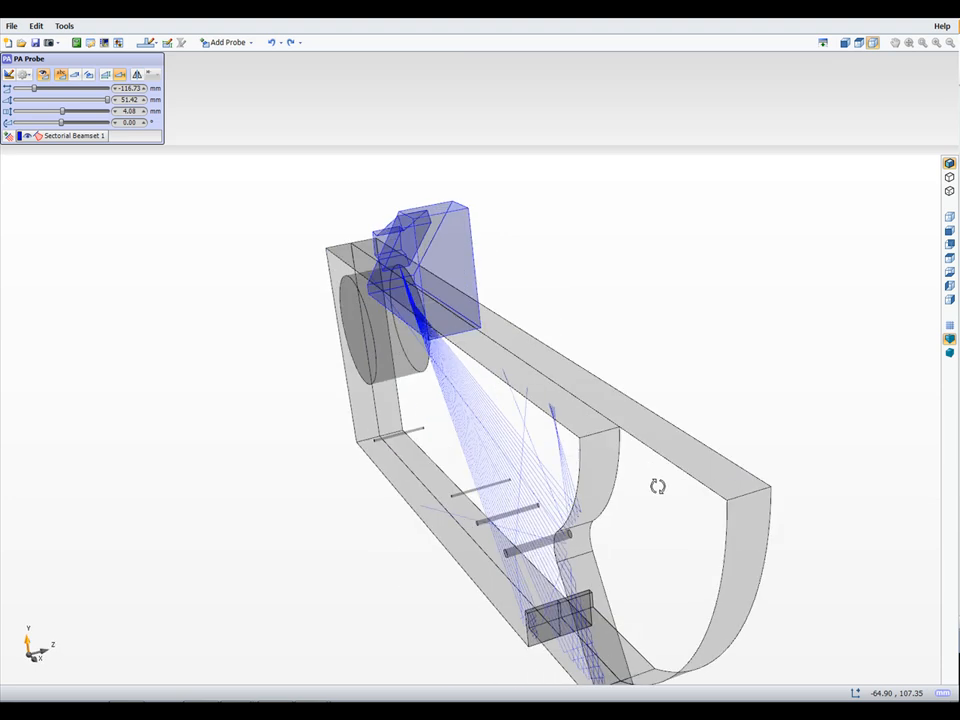
pyautogui.moveTo(658, 486); pyautogui.dragTo(704, 480)
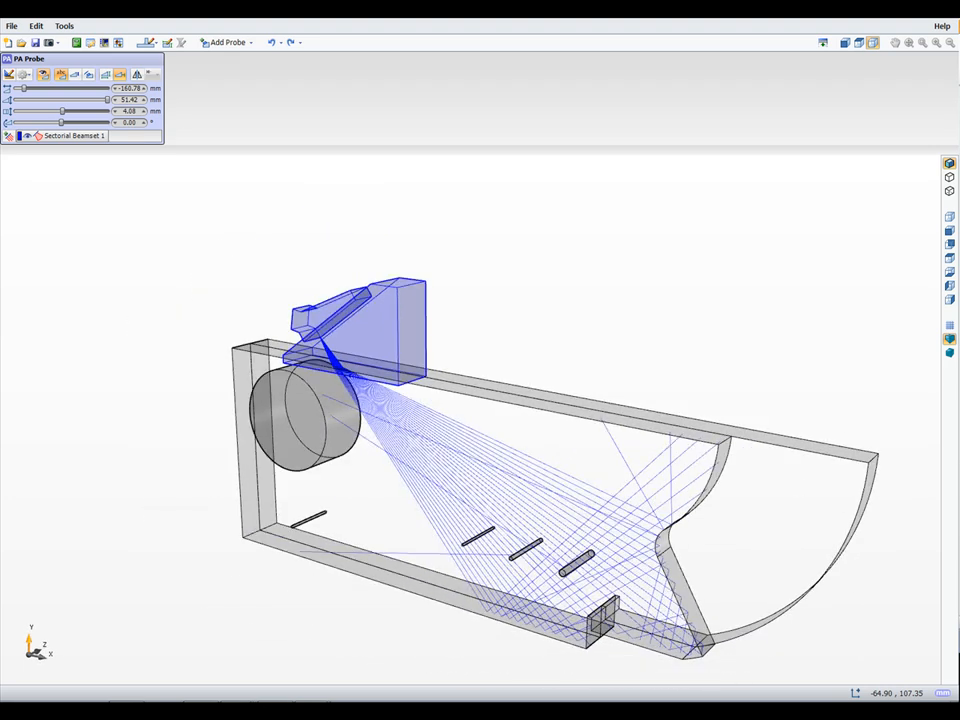
pyautogui.click(944, 192)
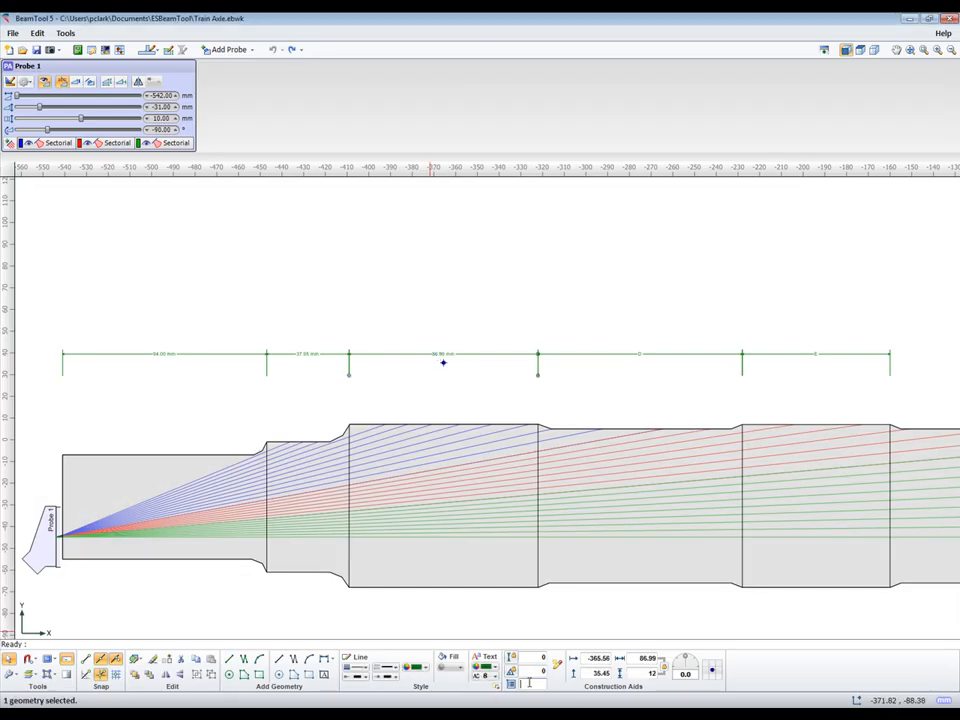
pyautogui.moveTo(306, 342)
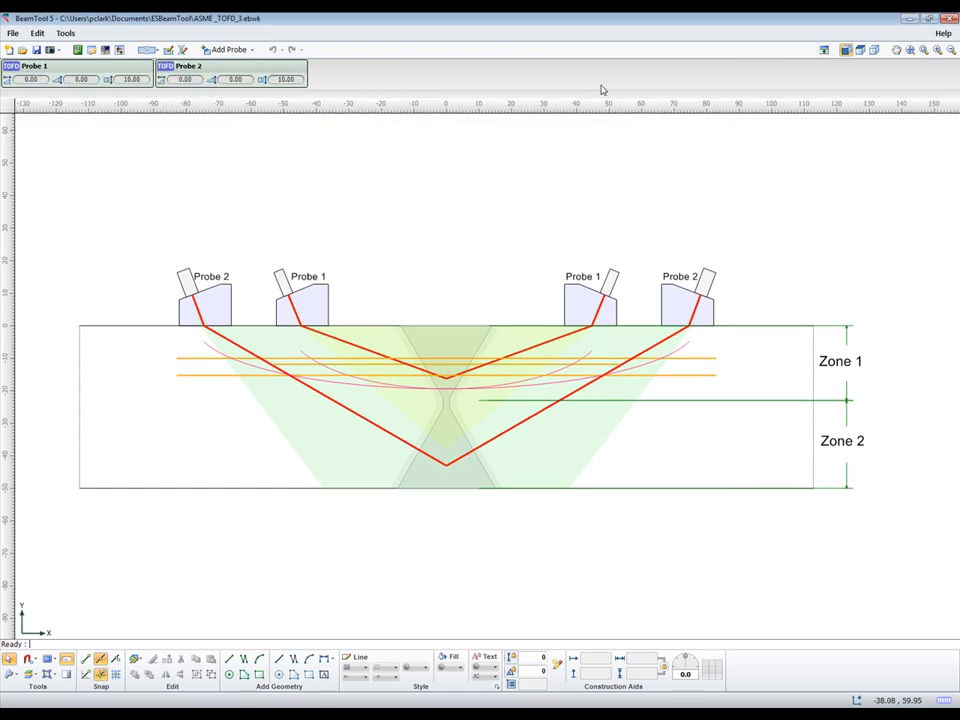
pyautogui.moveTo(288, 216)
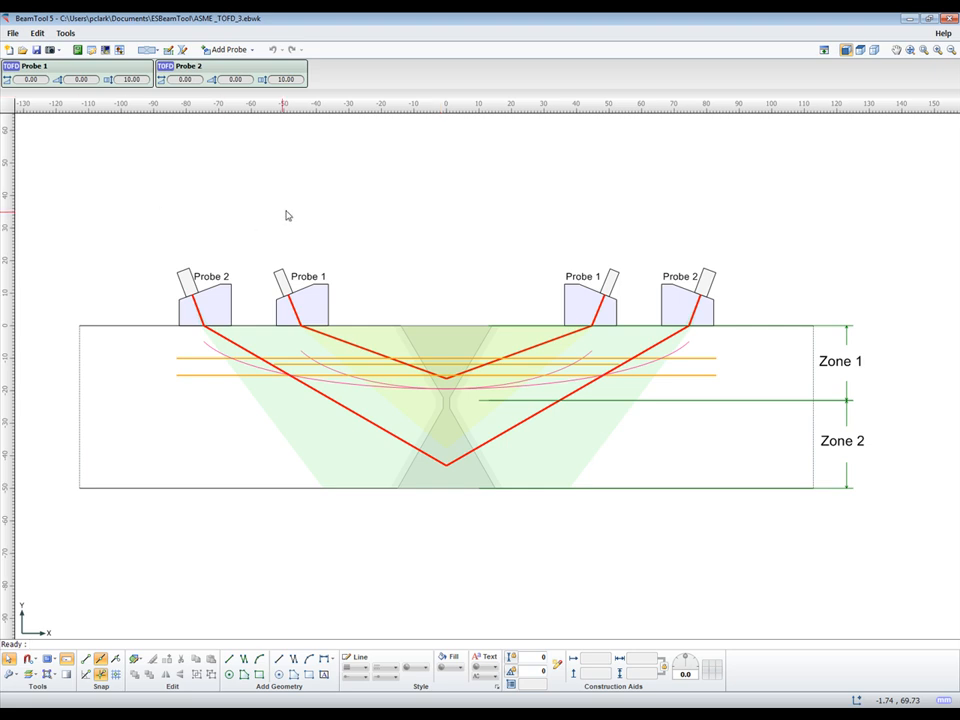
# Expand Probe 2 in the compact probe bar and adjust one of its sliders.
pyautogui.click(180, 66)
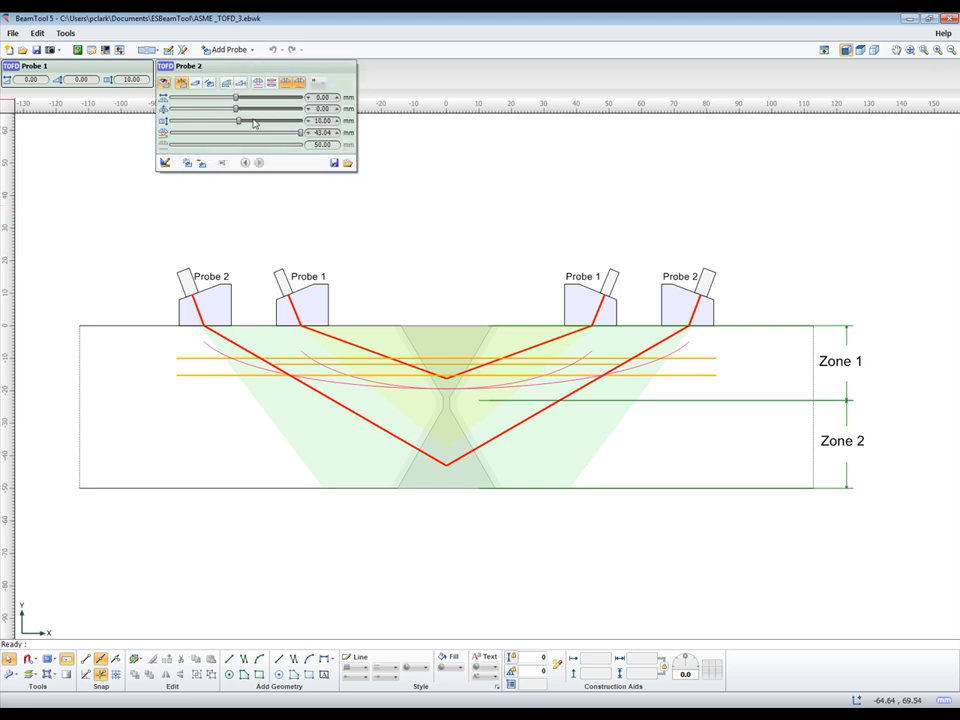
pyautogui.moveTo(238, 132); pyautogui.dragTo(278, 132)
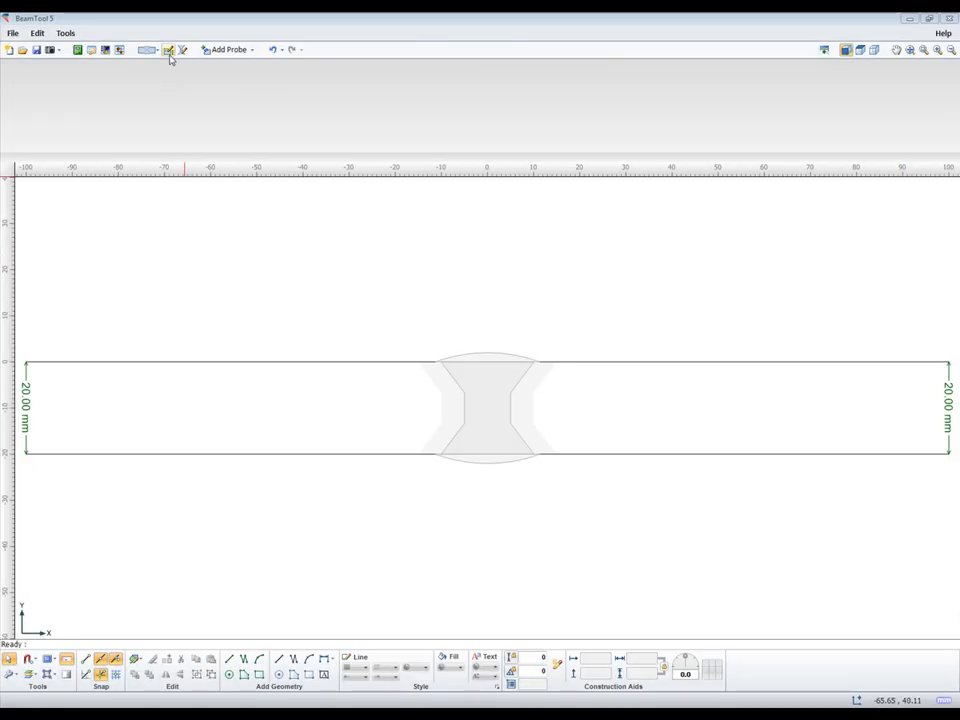
# In Piece Configuration, enable slopes and adjust the taper width and height sliders.
pyautogui.click(164, 52)
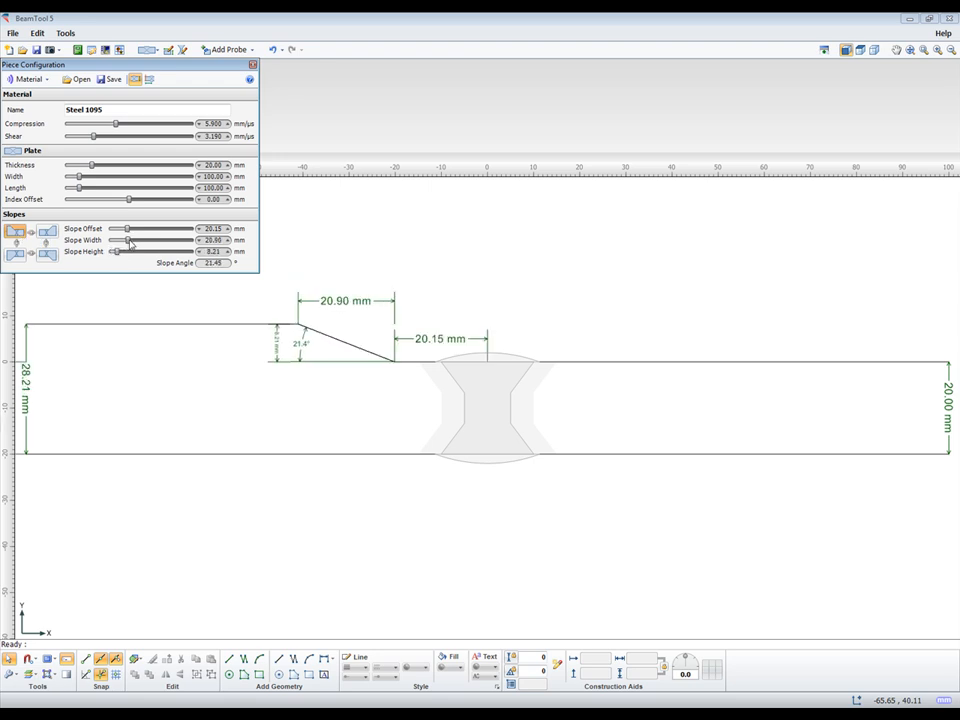
pyautogui.moveTo(118, 228); pyautogui.dragTo(136, 228)
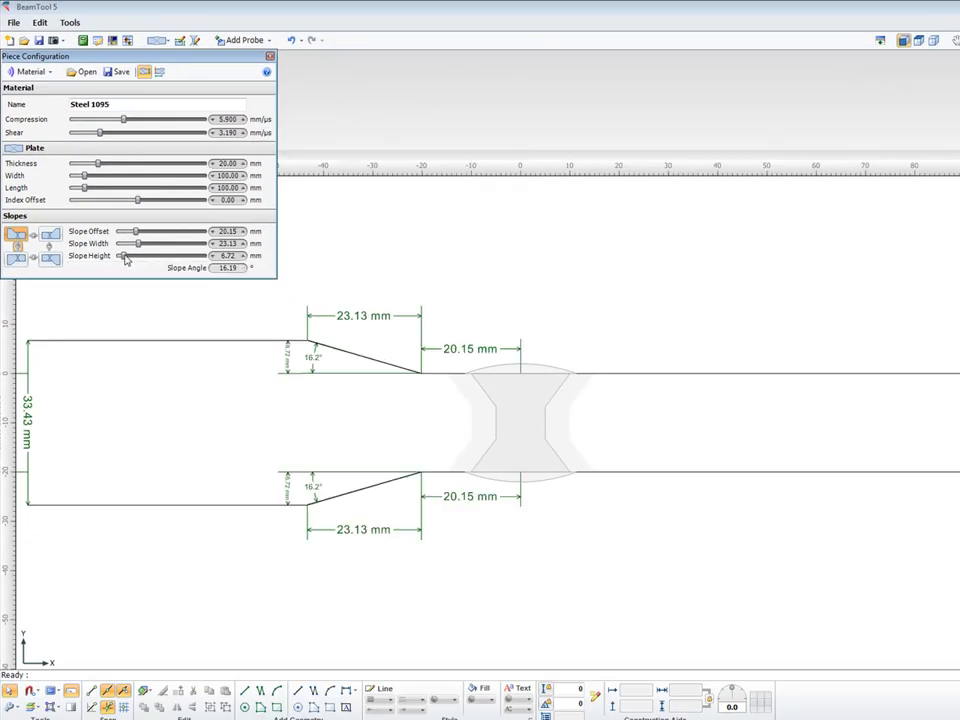
pyautogui.moveTo(122, 256); pyautogui.dragTo(130, 256)
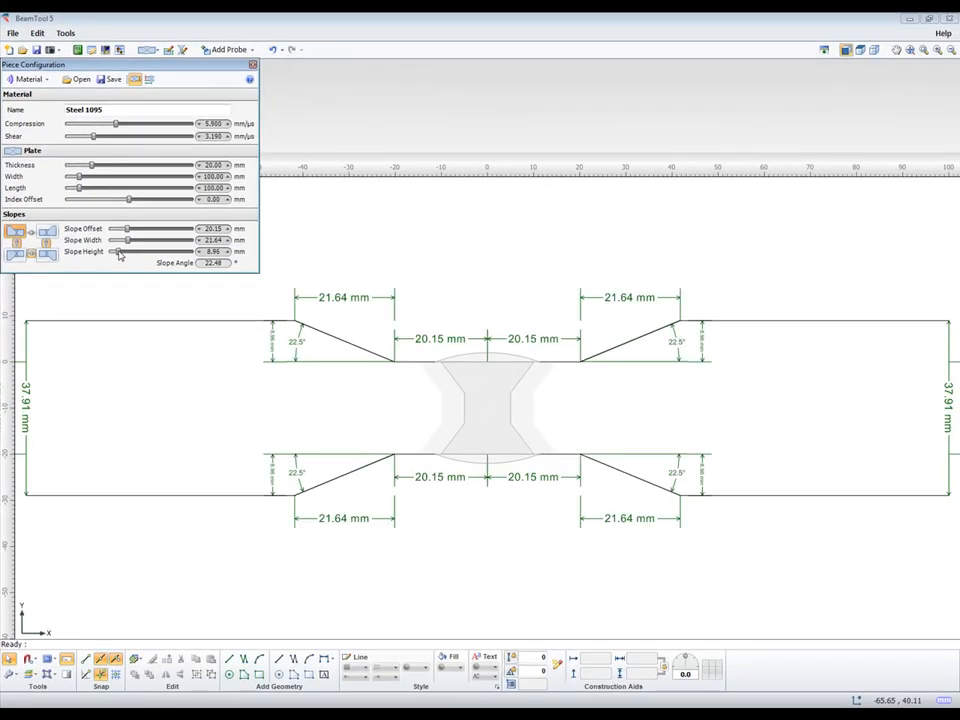
pyautogui.moveTo(120, 252); pyautogui.dragTo(132, 252)
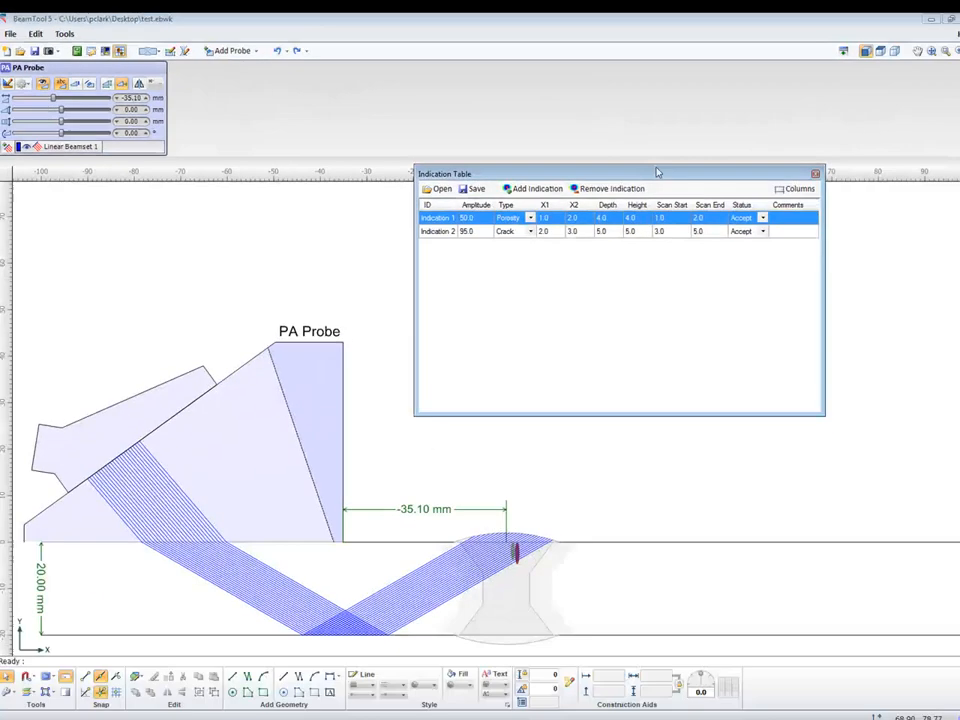
# Add Indication 3 with amplitude 70 and type HAZ Flaw, then orbit the 3D model.
pyautogui.click(520, 188)
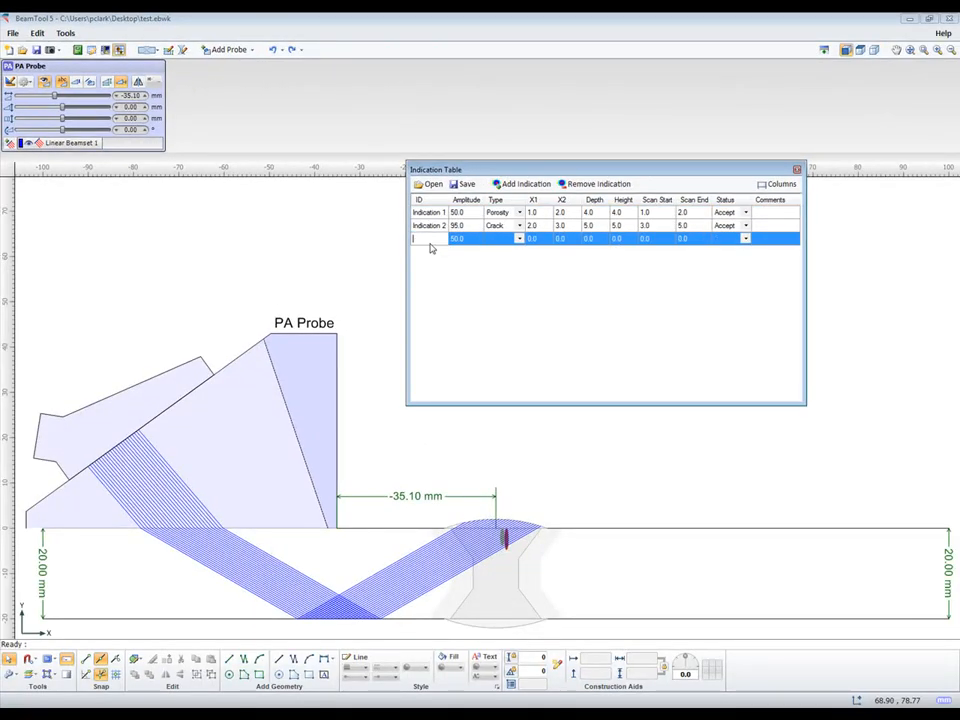
pyautogui.write('Indication 3')
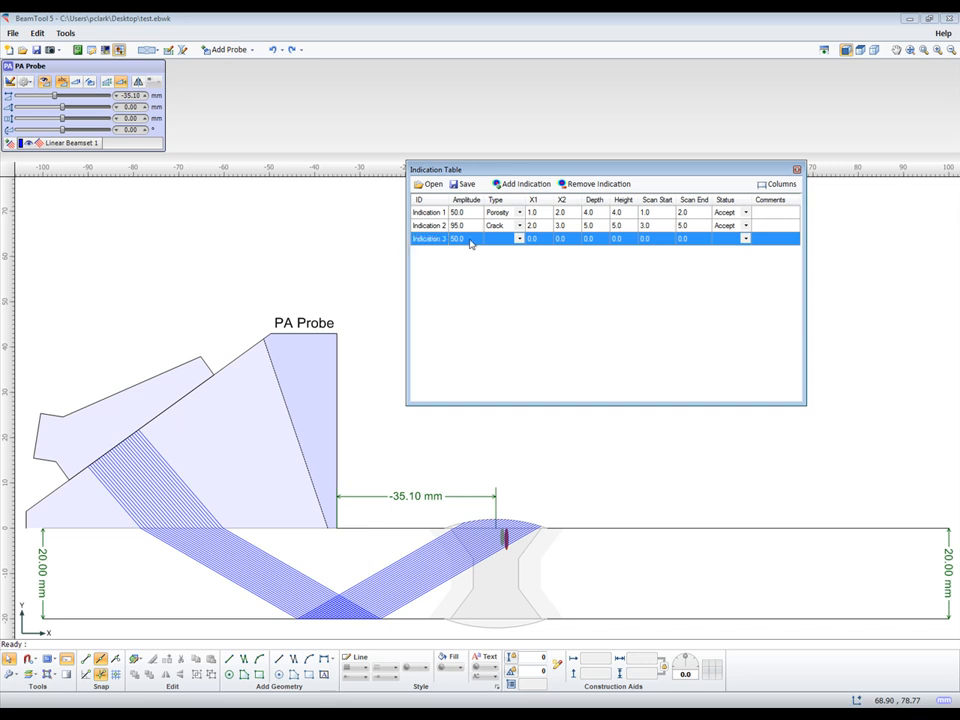
pyautogui.write('70')
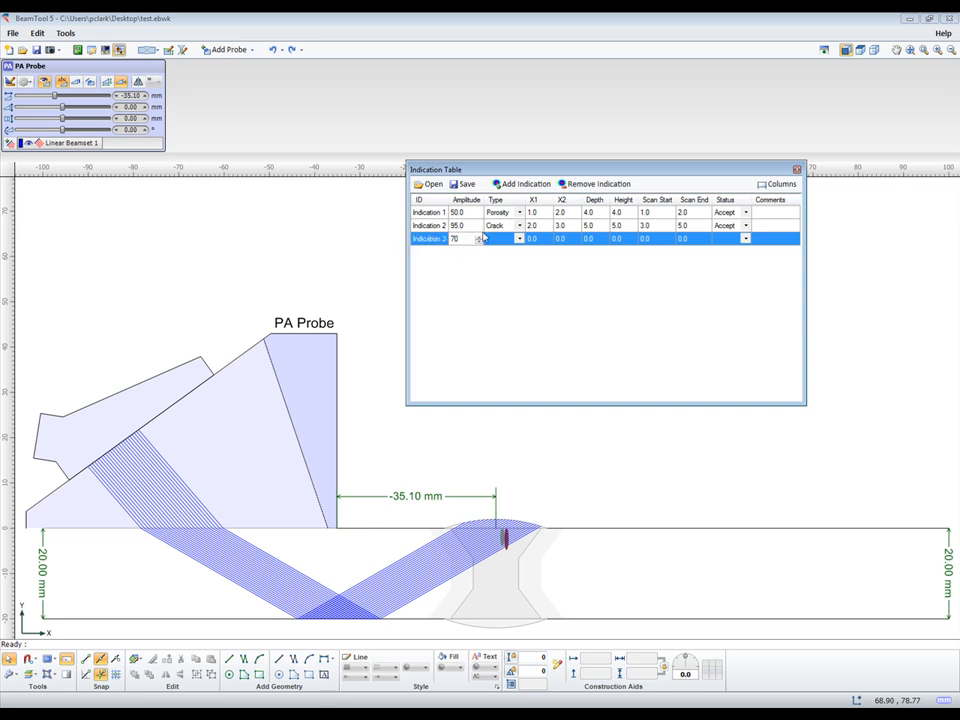
pyautogui.click(518, 240)
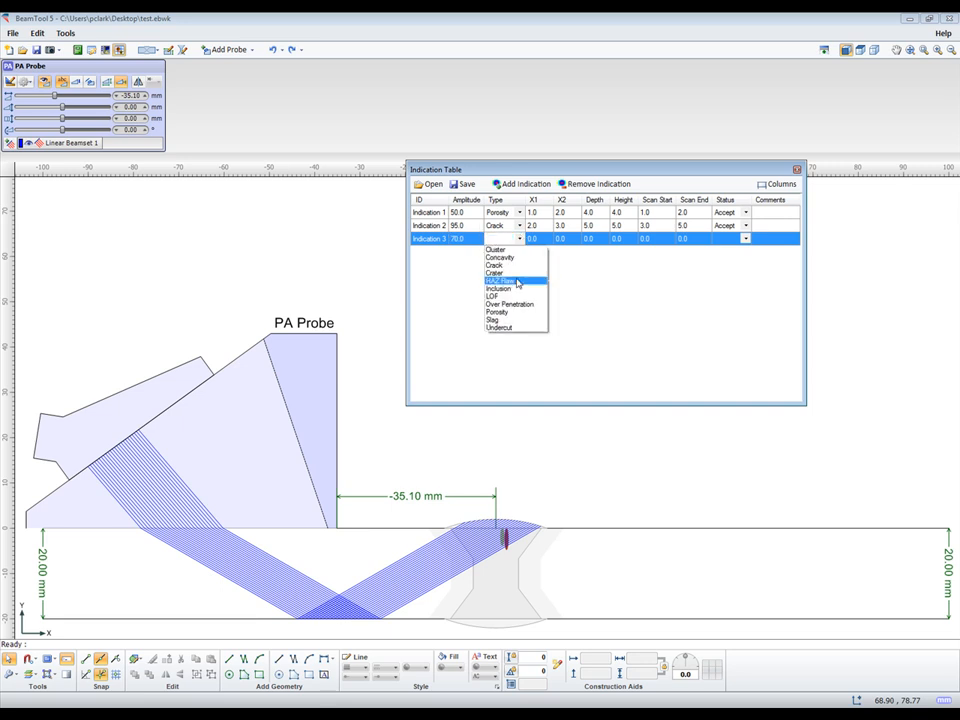
pyautogui.click(516, 282)
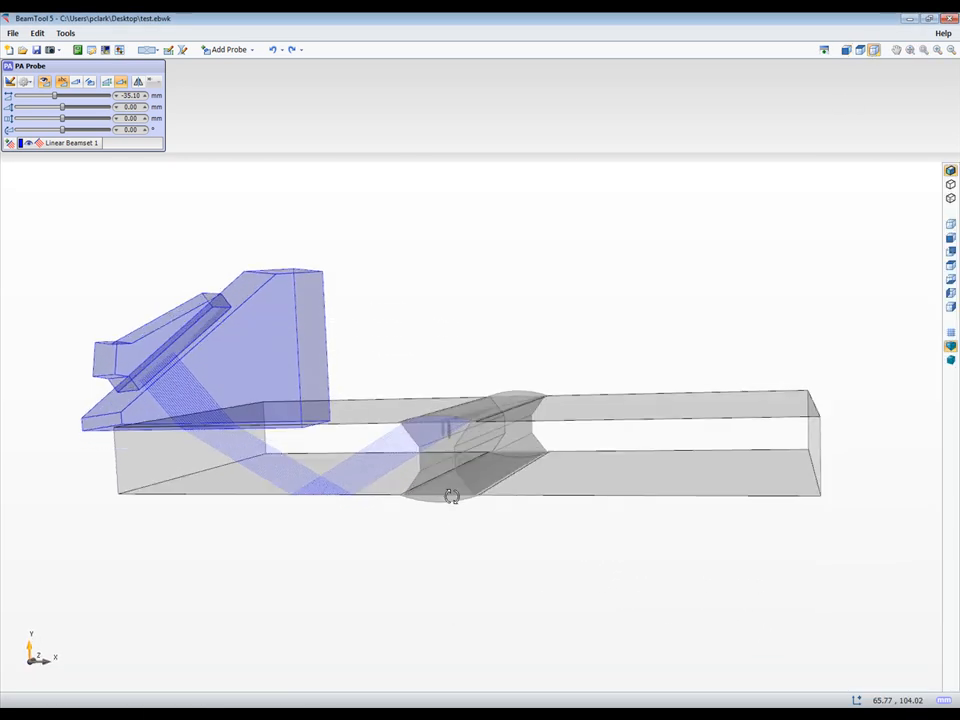
pyautogui.moveTo(450, 496); pyautogui.dragTo(272, 524)
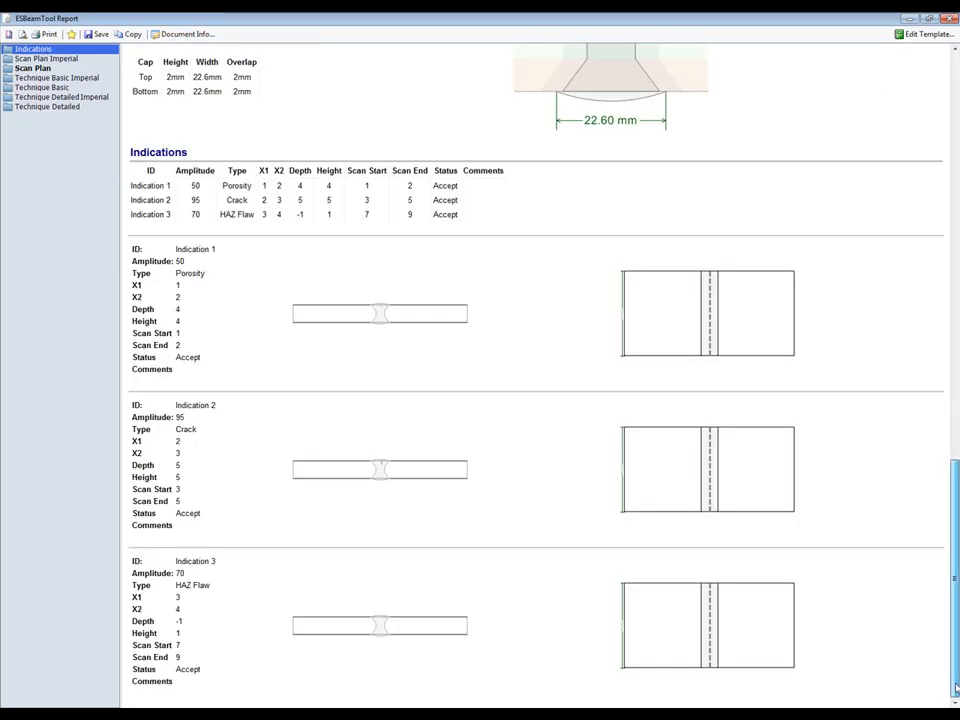
pyautogui.moveTo(684, 568)
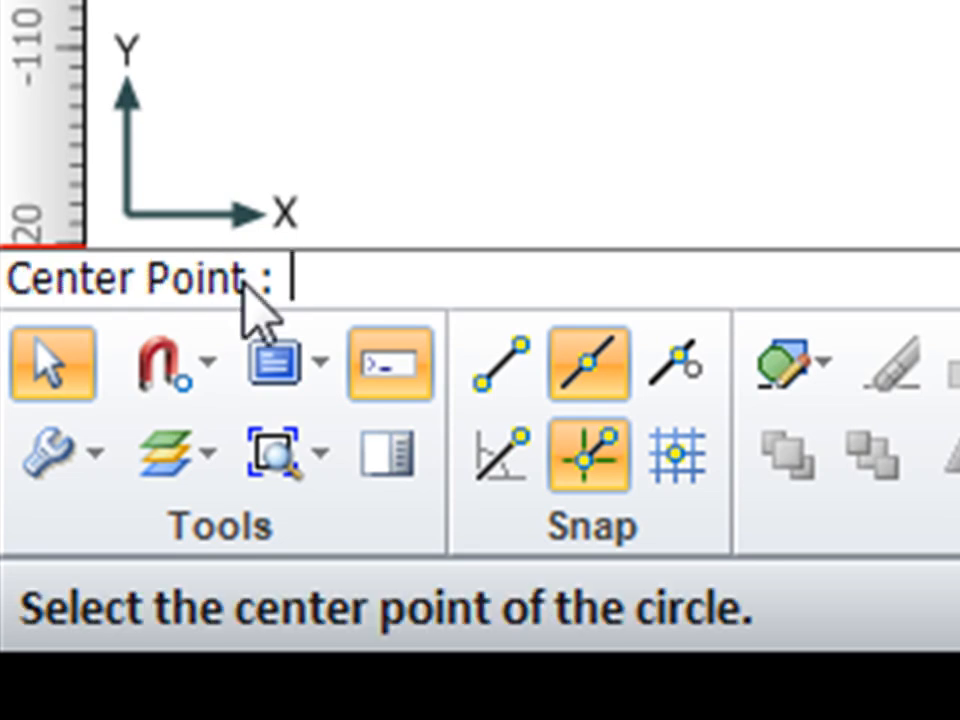
# Enter the circle's center point, then type CLONE -3@90 for the selected geometry.
pyautogui.write('67,-')
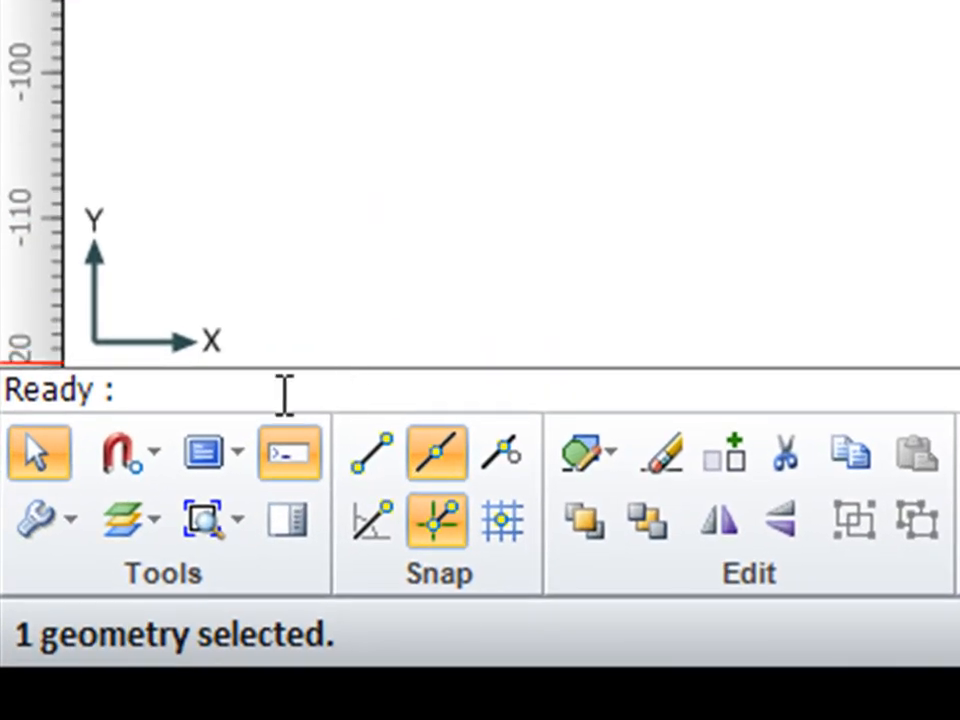
pyautogui.write('CLO')
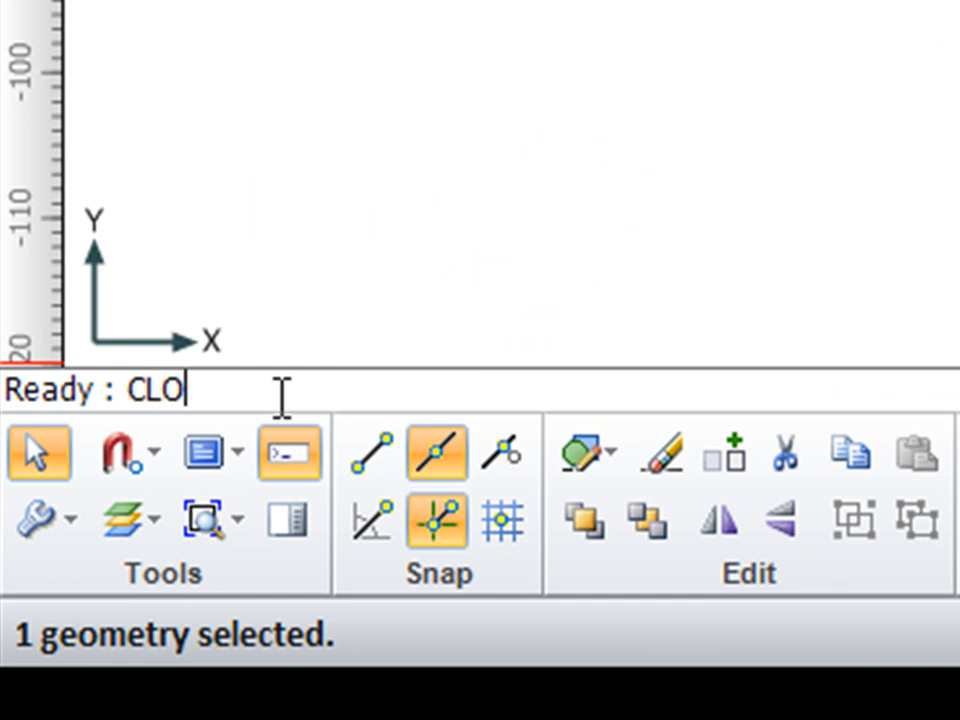
pyautogui.write('NE -3')
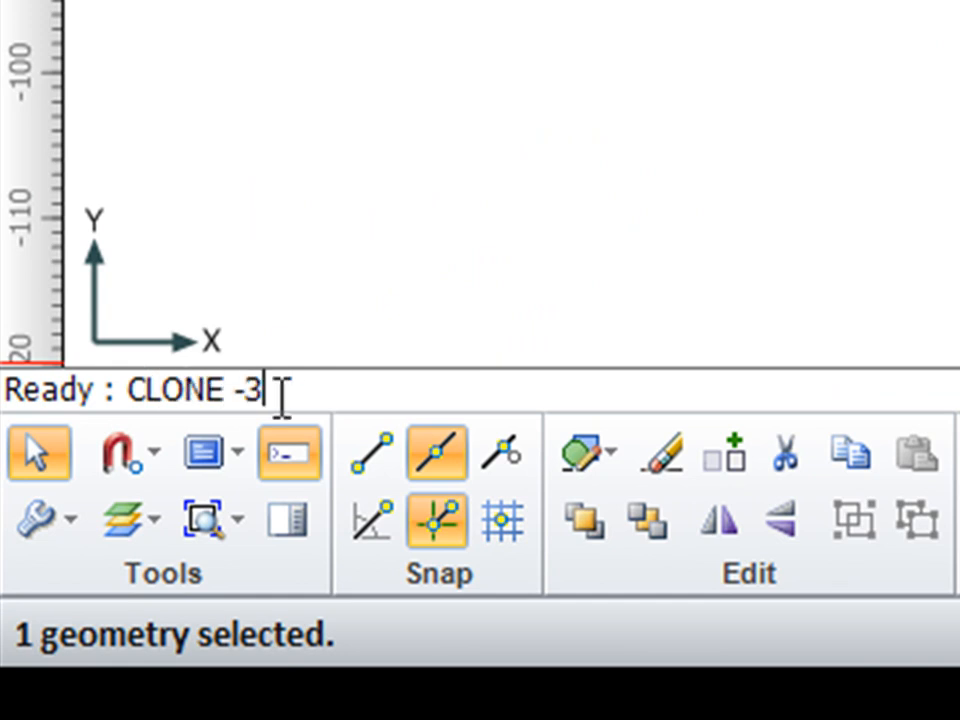
pyautogui.write('@90')
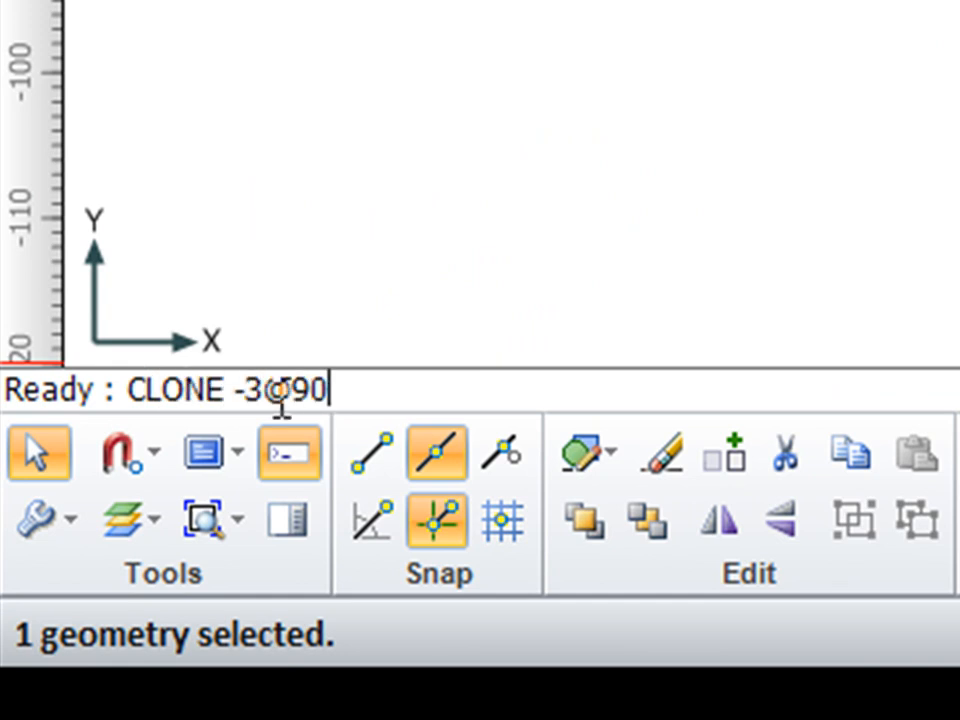